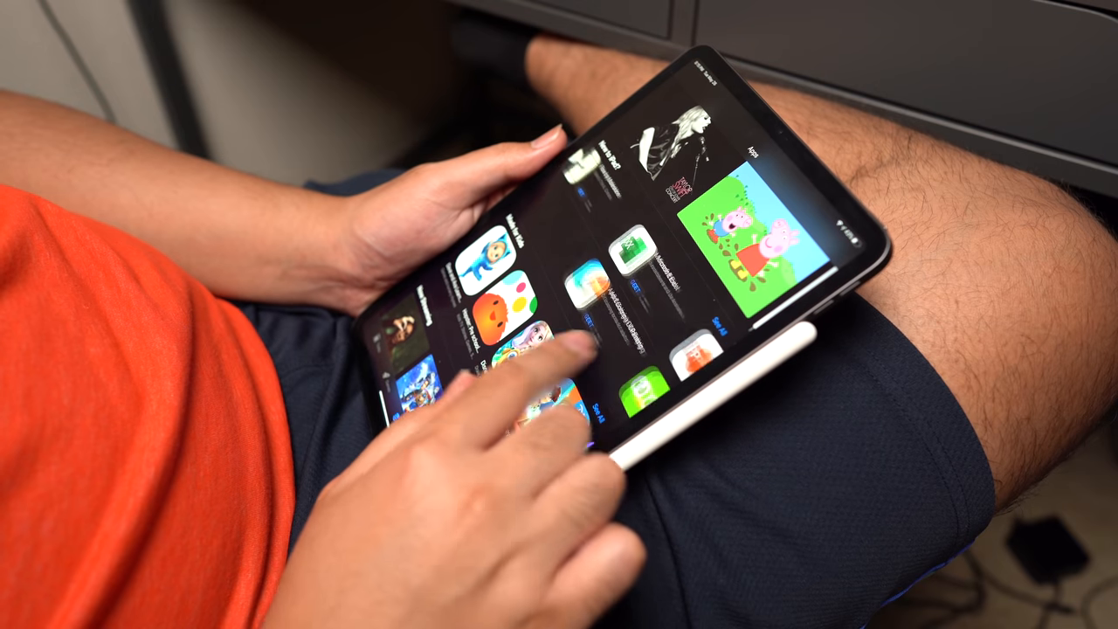
Add the closing line 'Anyway guys, what do you think... product worth' to the script
scroll("down", 3)
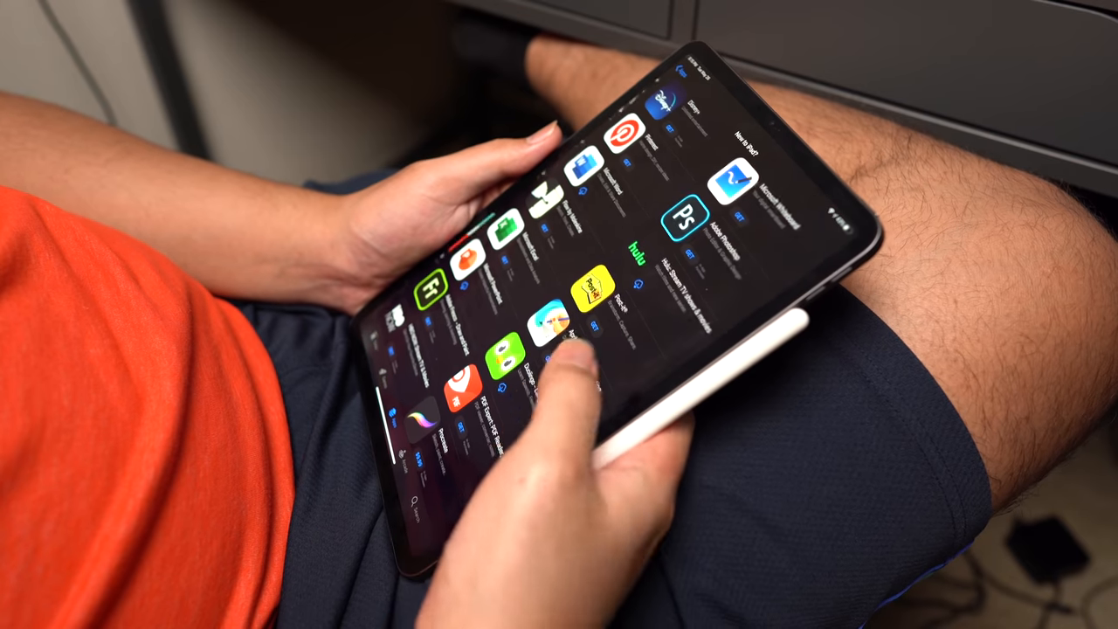
scroll("down", 3)
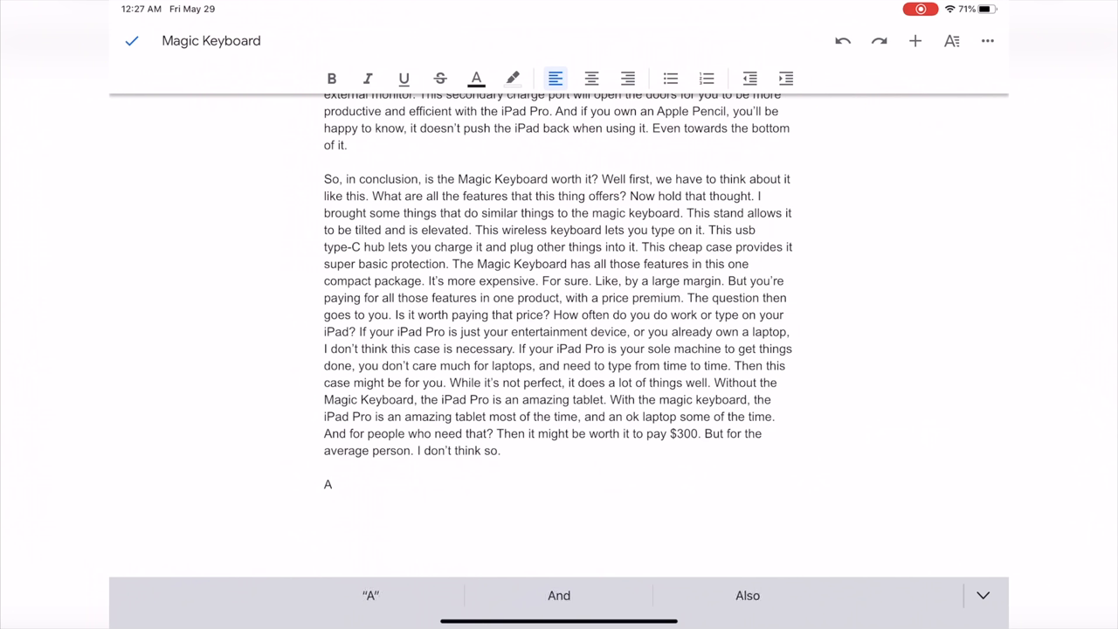
type("nyway")
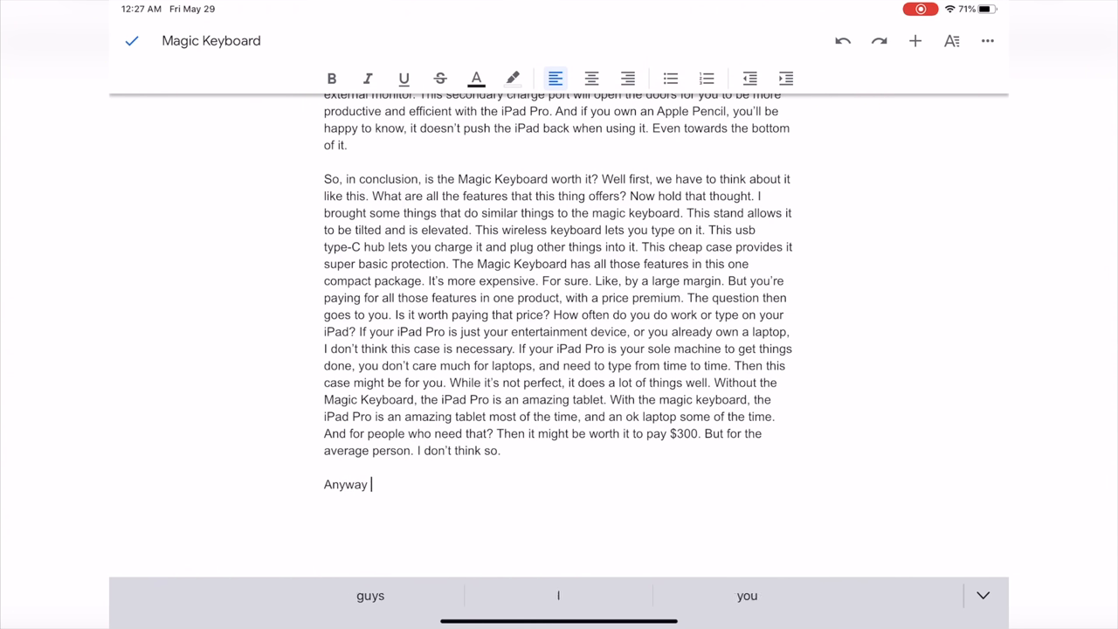
type("guys, wha")
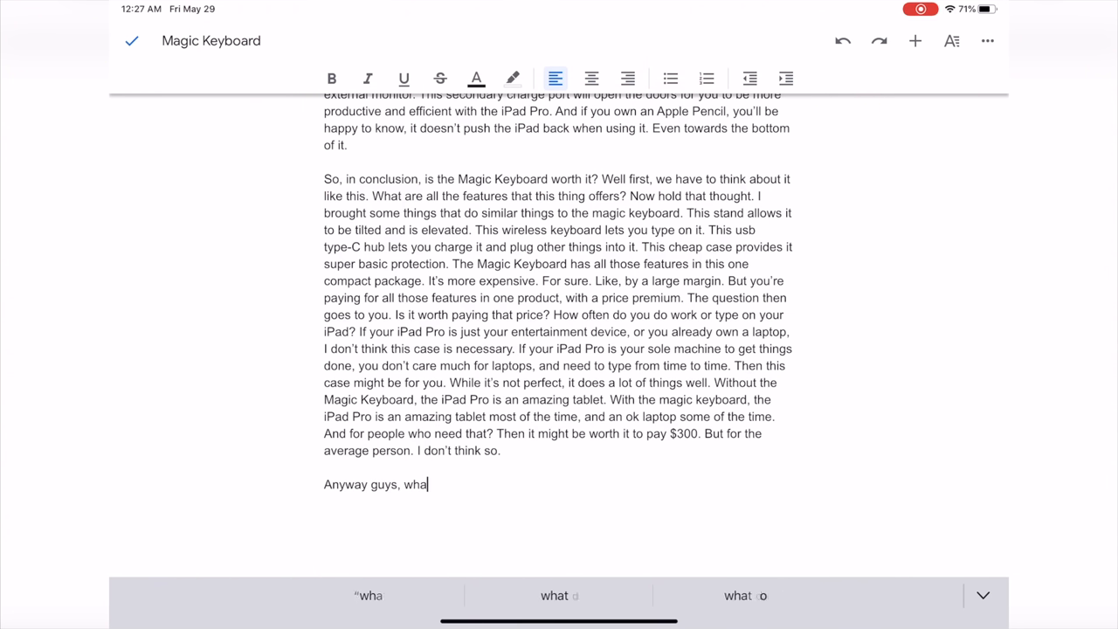
type("t do you think? Is this a")
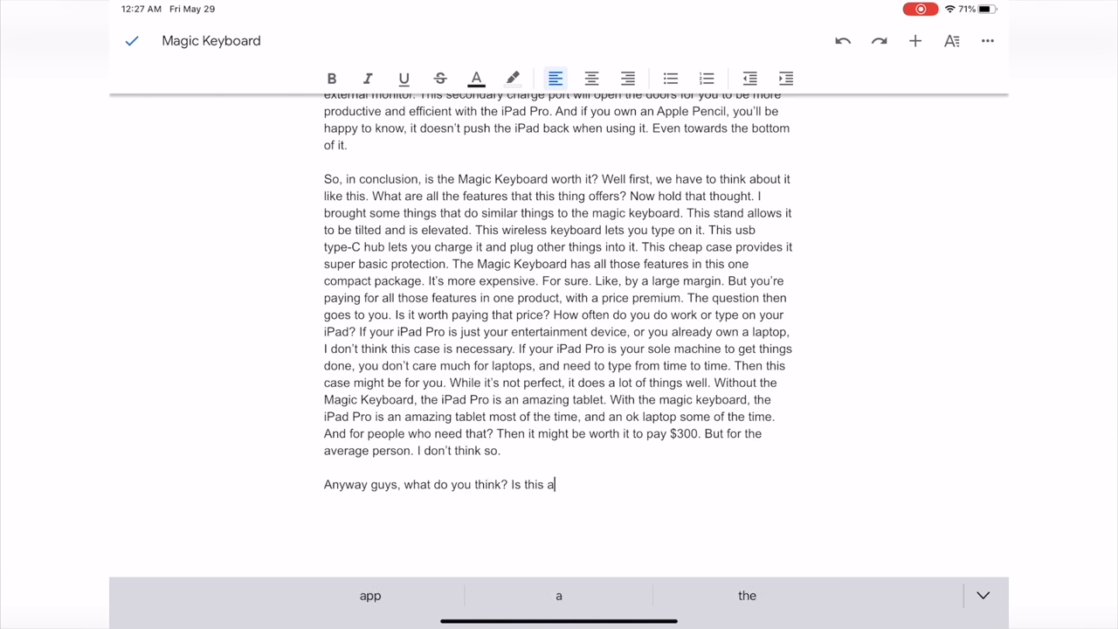
type("product wort")
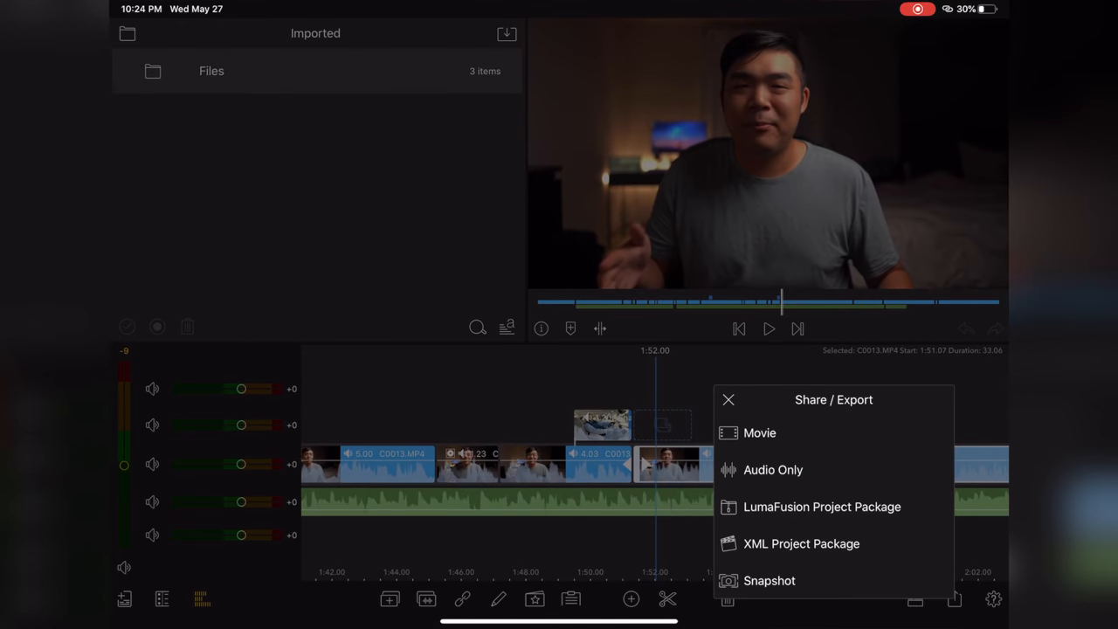
Choose XML Project Package as the export format with Files as its destination
left_click(800, 543)
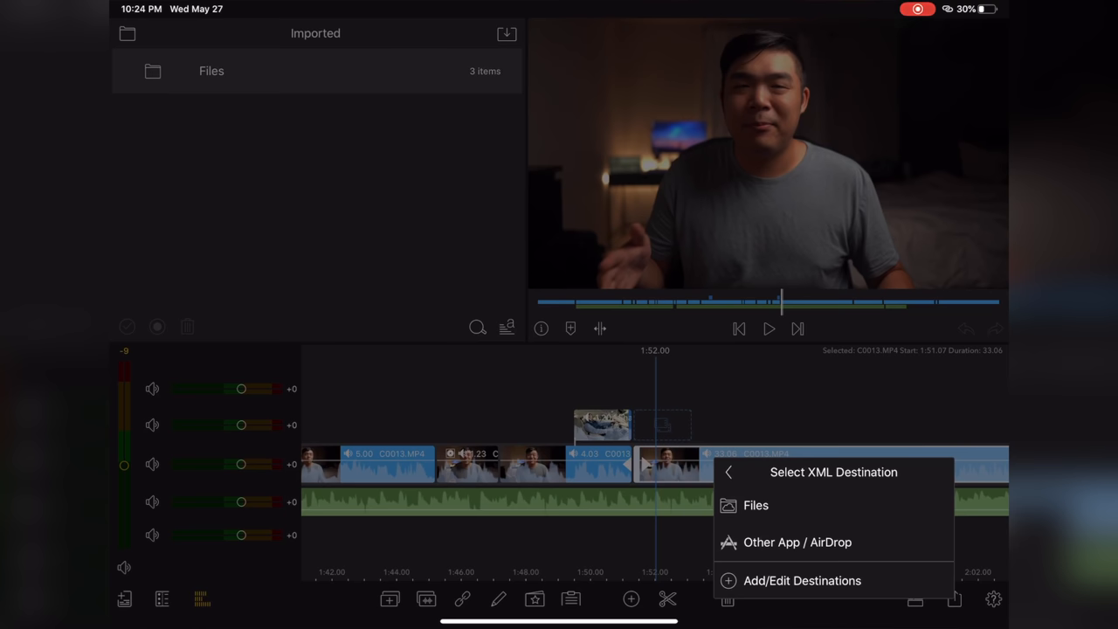
left_click(755, 505)
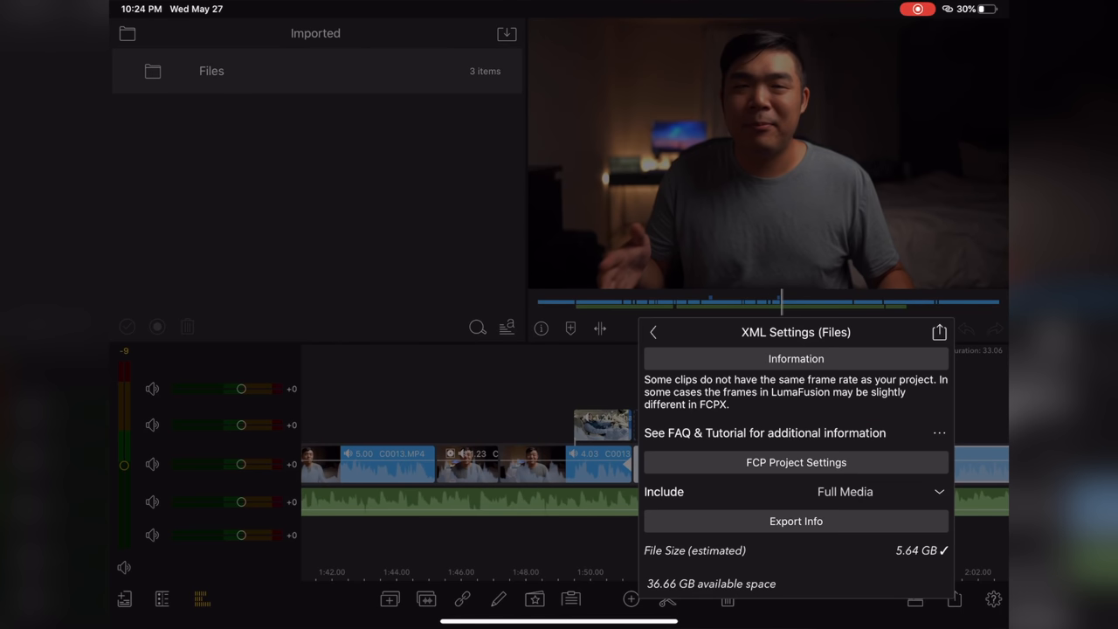